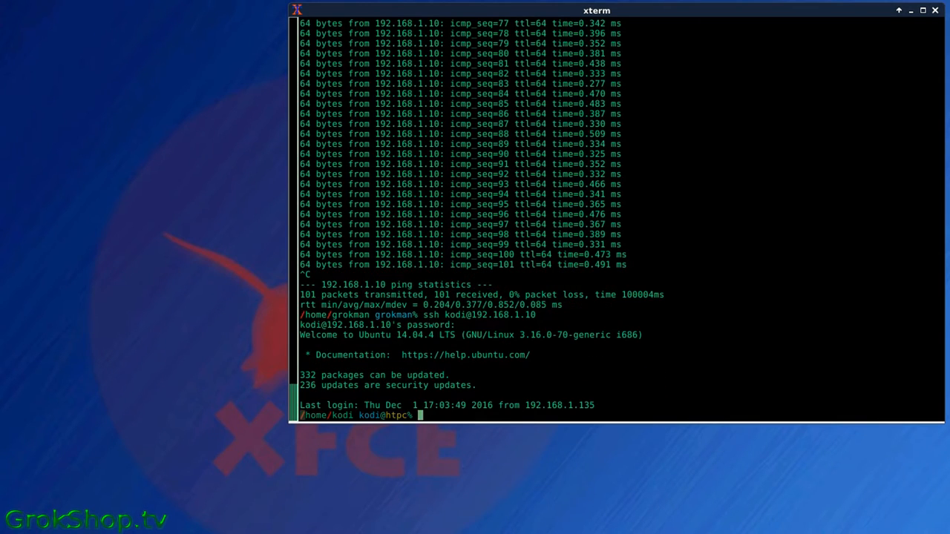
Navigate into ~/.kodi/userdata/keymaps over SSH and list the keymap files.
text(cd .kodi)
text(ls -lia)
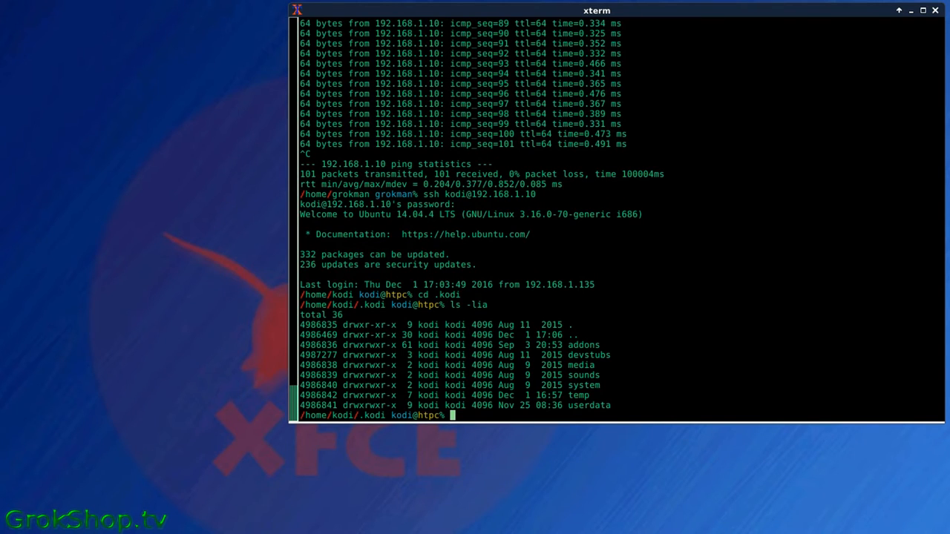
text(cd userdata)
text(ls)
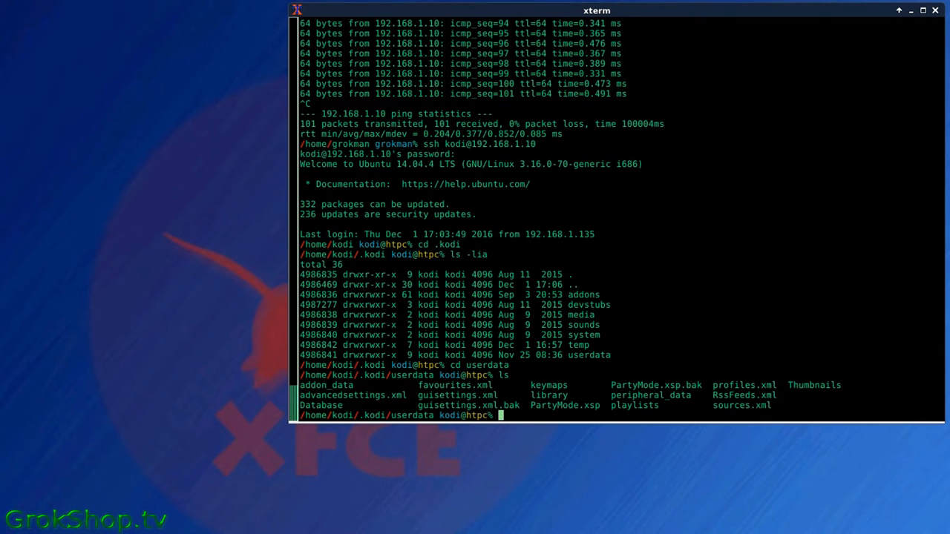
text(cd keymaps)
text(ls -lia)
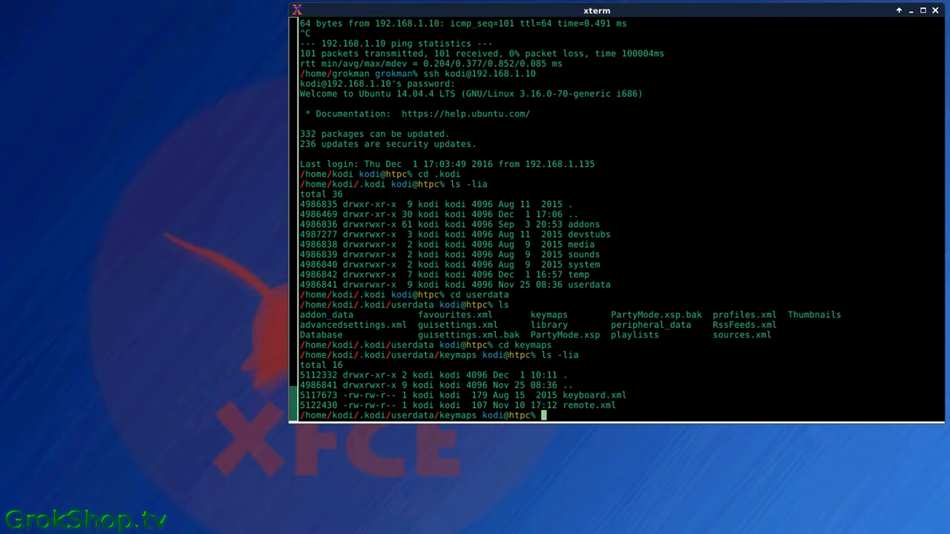
text(vim)
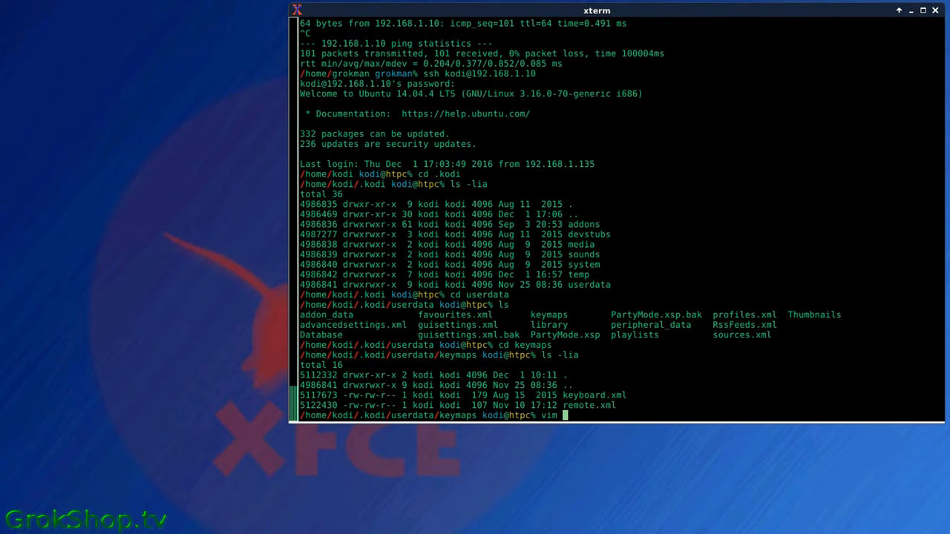
View keyboard.xml and remote.xml in vim, ending on the Ctrl+F12 XBMC.Suspend() mapping.
text(remote.xml)
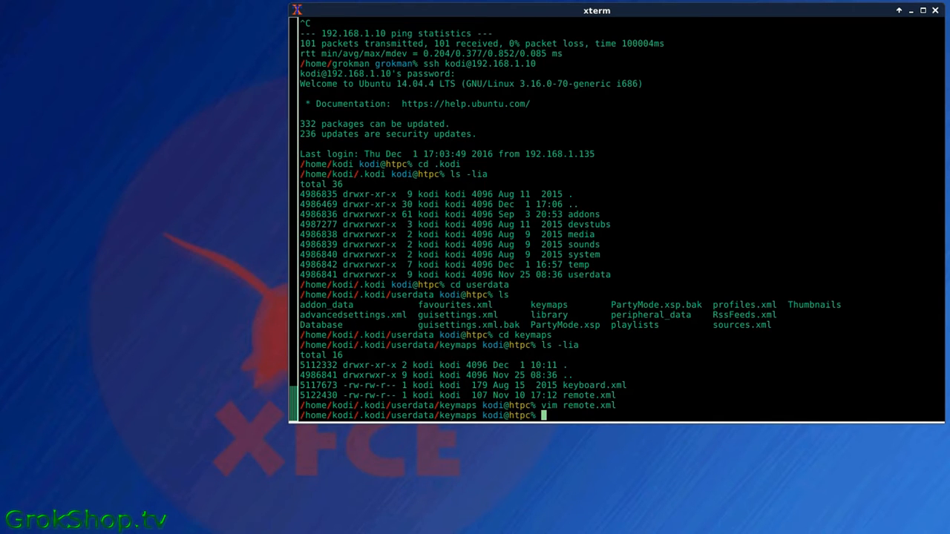
text(vim k)
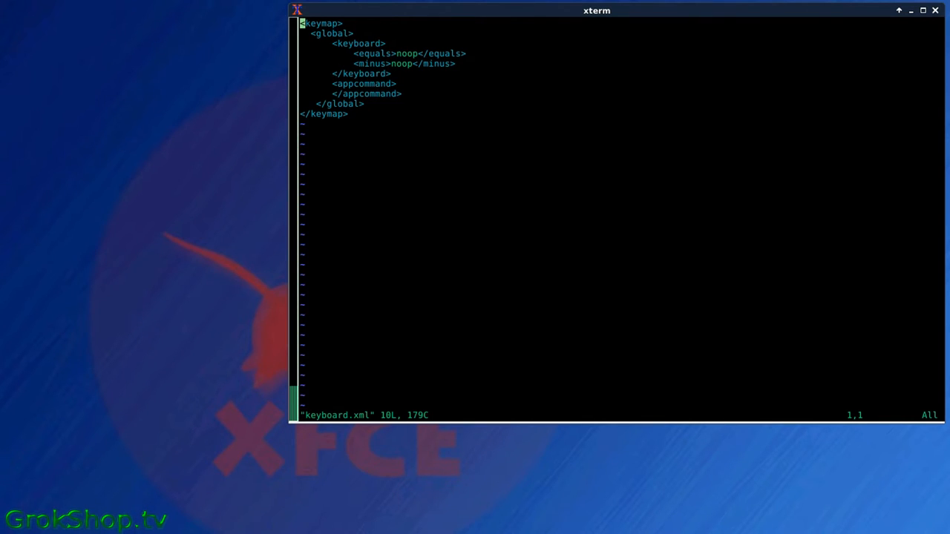
text(:q)
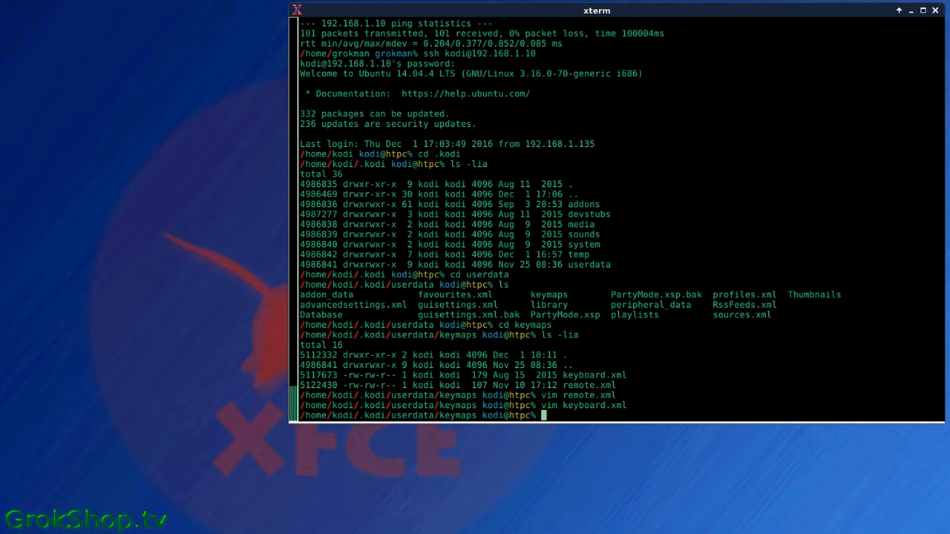
text(vim keyboard.xml)
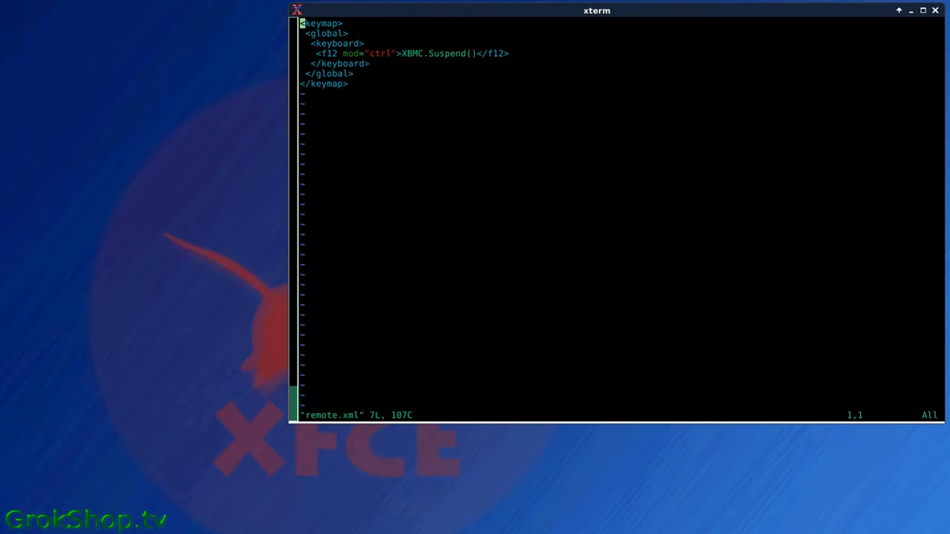
mouse_move(531, 50)
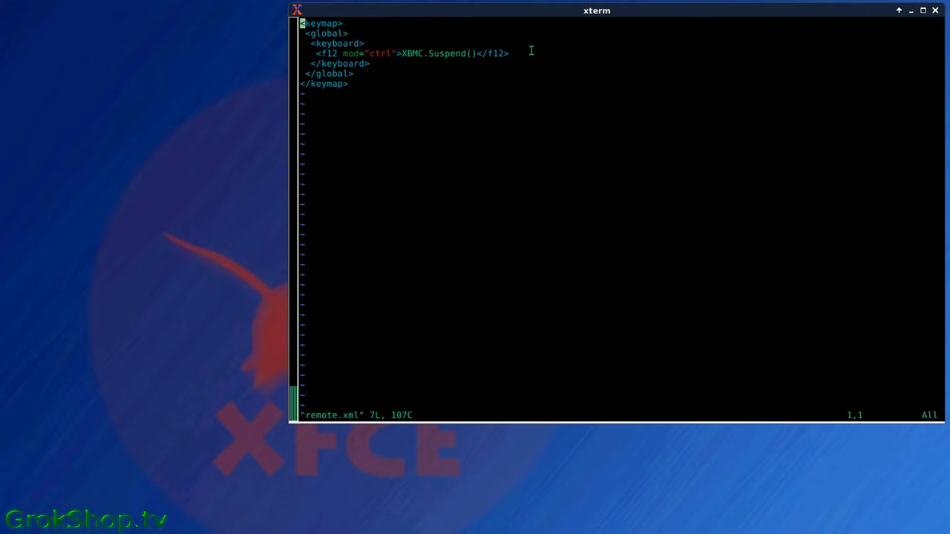
mouse_move(403, 53)
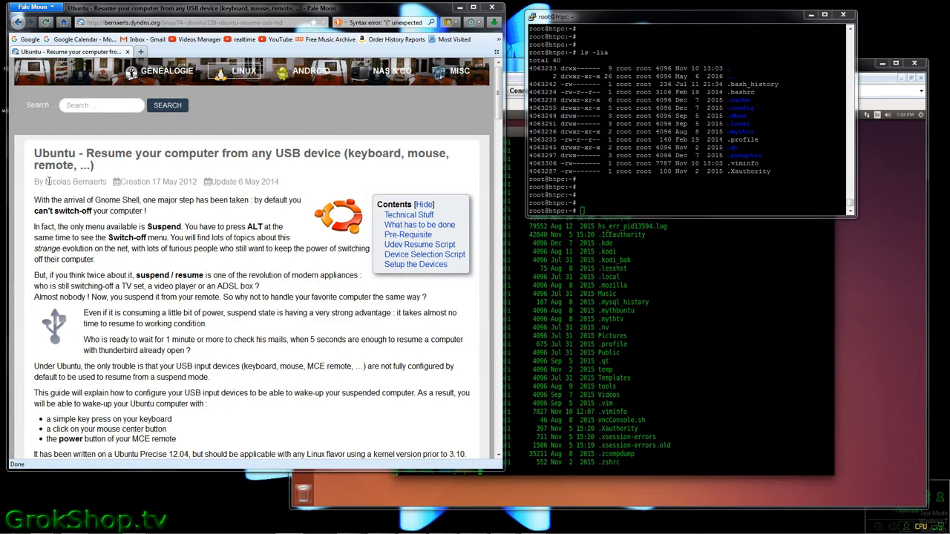
mouse_move(356, 160)
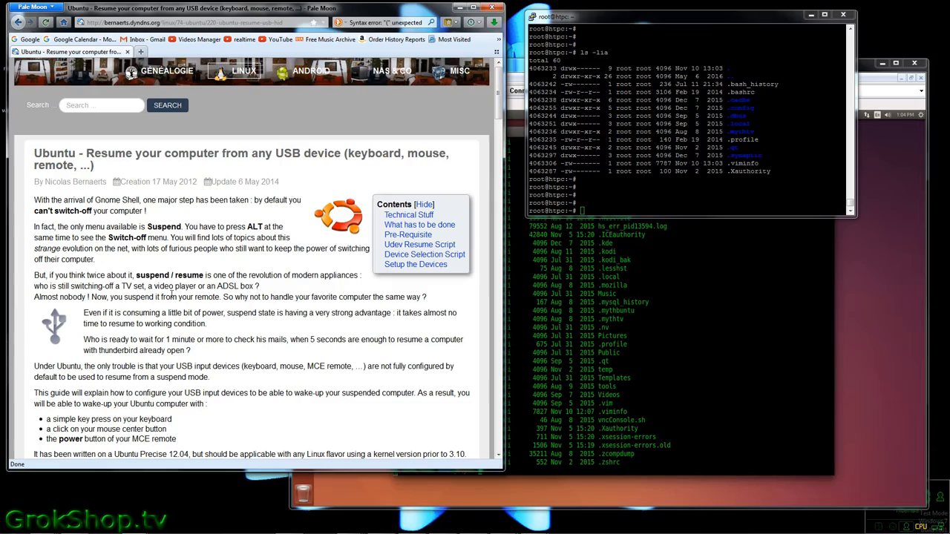
Scroll the USB-resume guide down to its Pre-Requisite and Udev Resume Script sections.
scroll(down, 3)
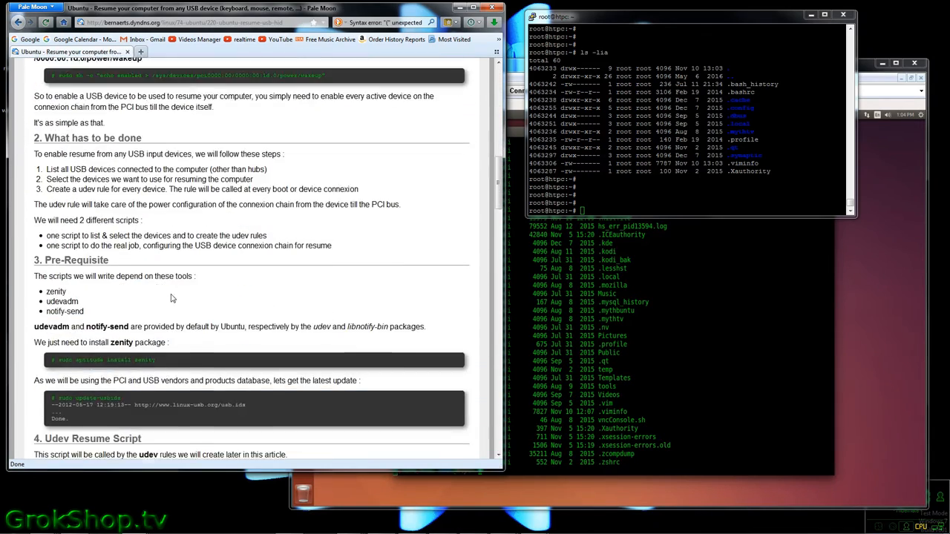
scroll(down, 3)
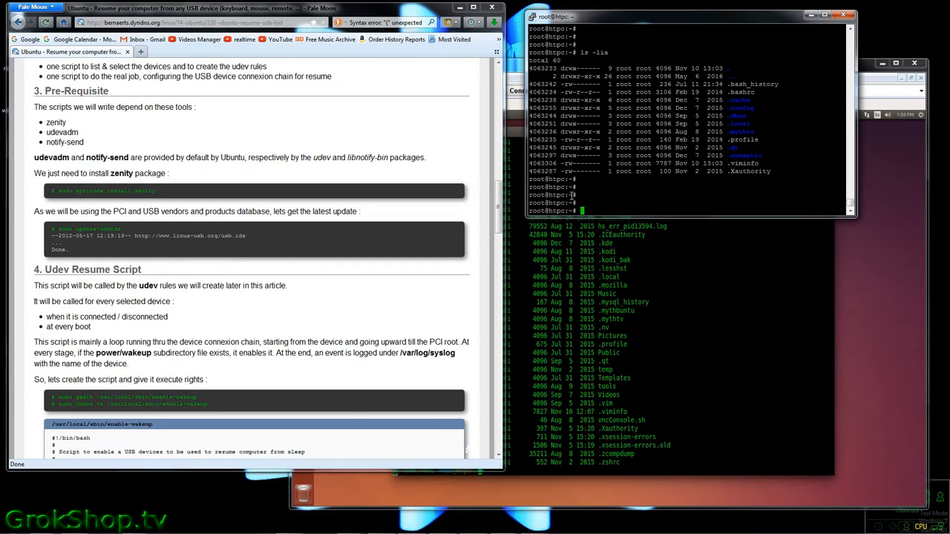
Run apt install zenity, then update-usbids to download a fresh usb.ids database.
text(apt install)
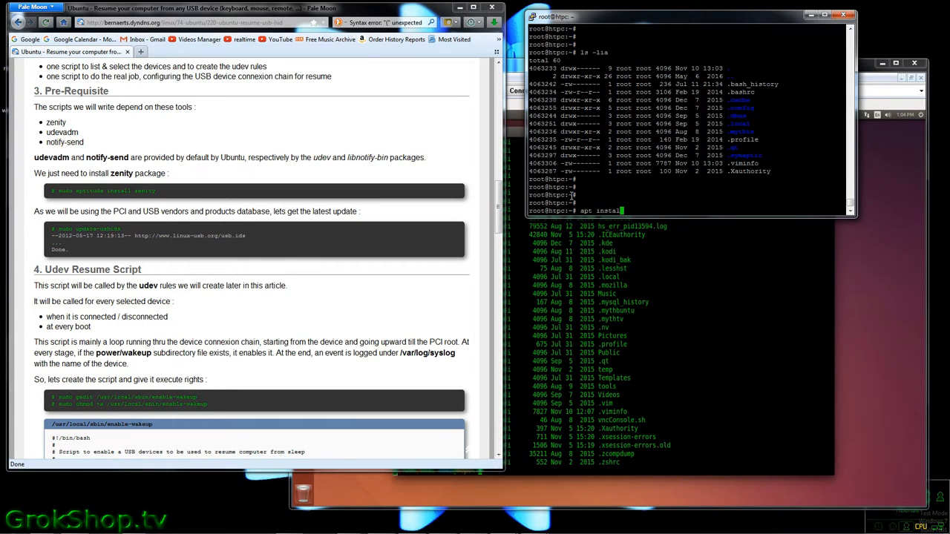
text(zenit)
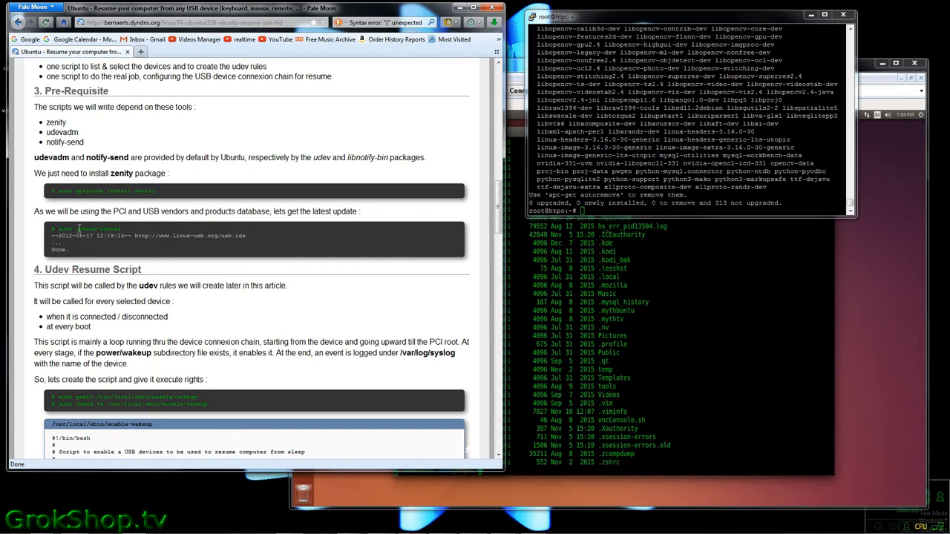
double_click(95, 228)
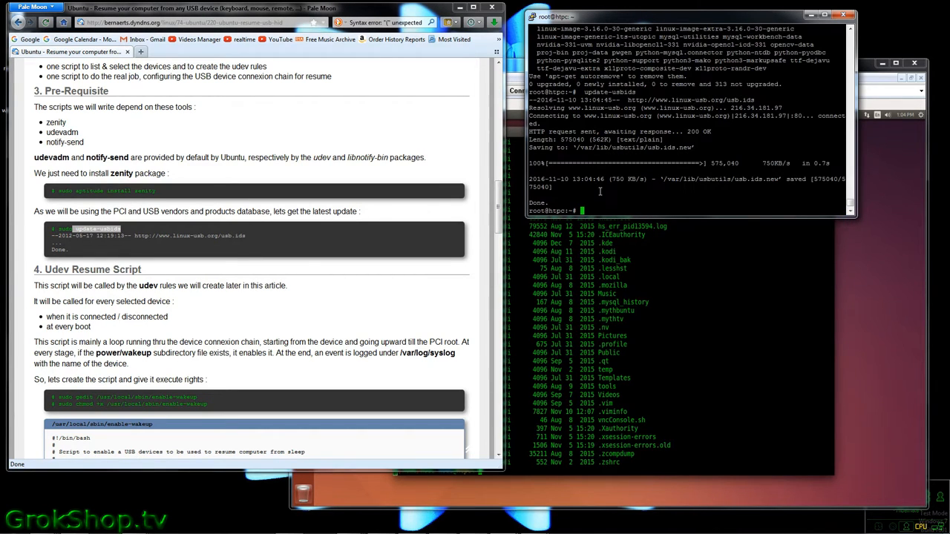
scroll(down, 3)
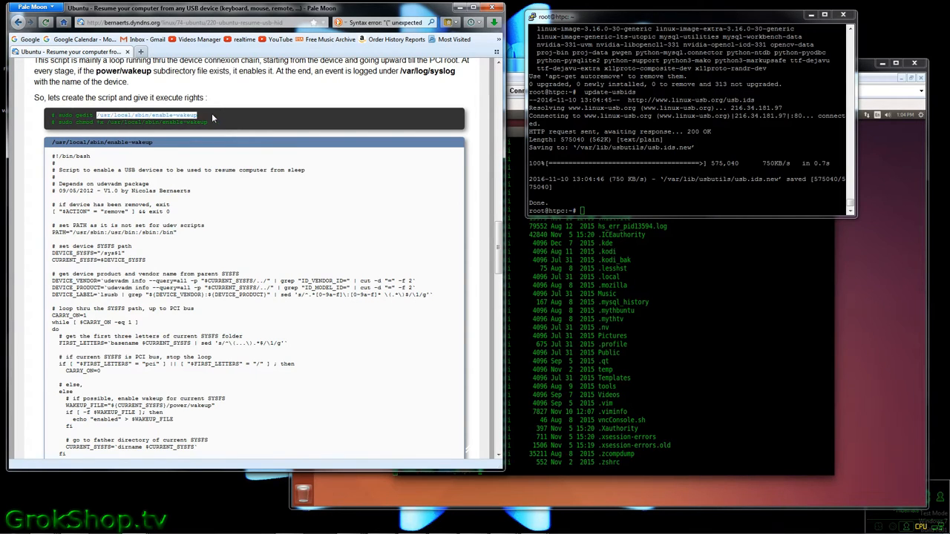
Create /usr/local/sbin/enable-wakeup in vim with the article's script code and save it.
right_click(179, 115)
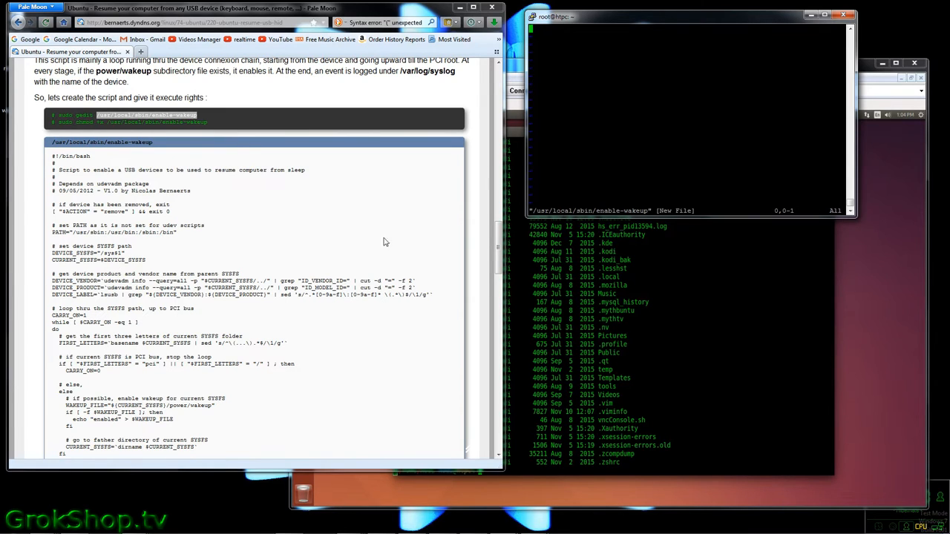
scroll(down, 3)
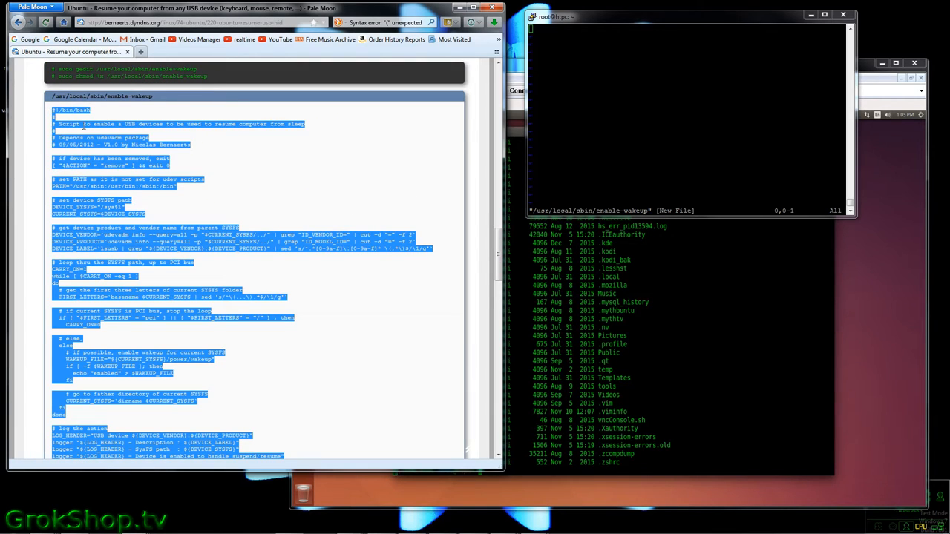
click(562, 126)
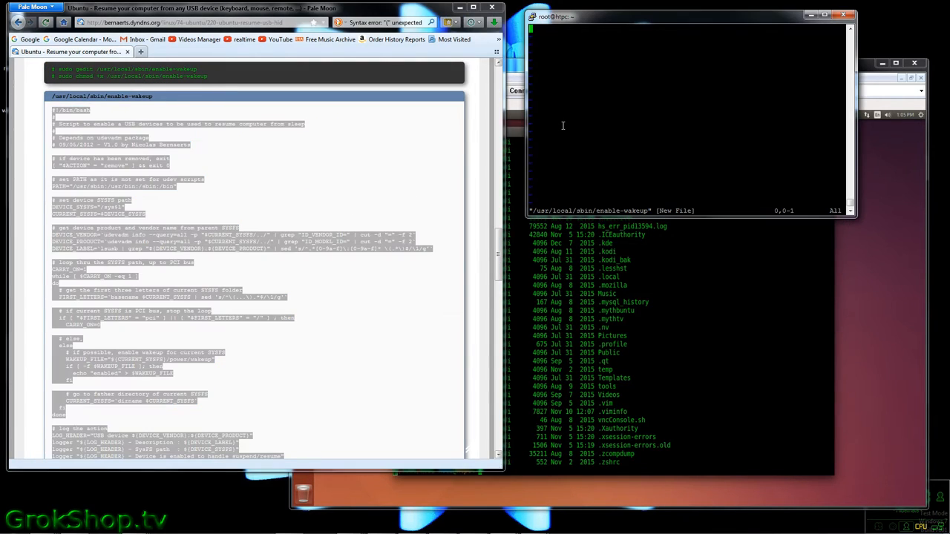
key(i)
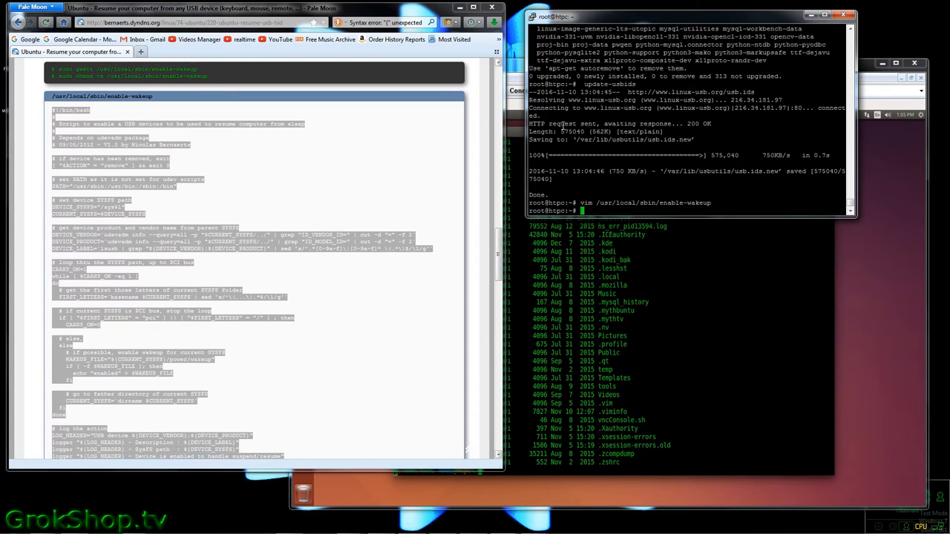
Make the enable-wakeup script executable with chmod +x.
text(chmod)
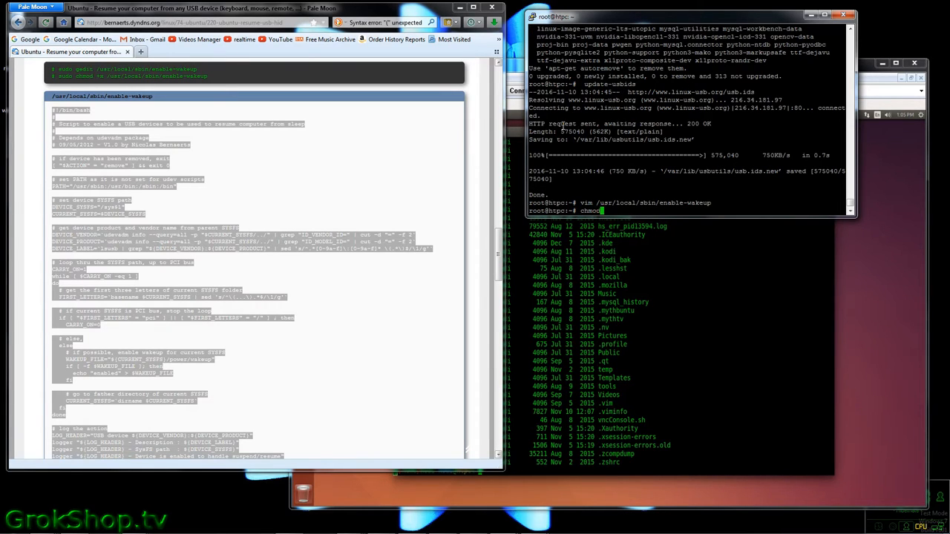
text(+x)
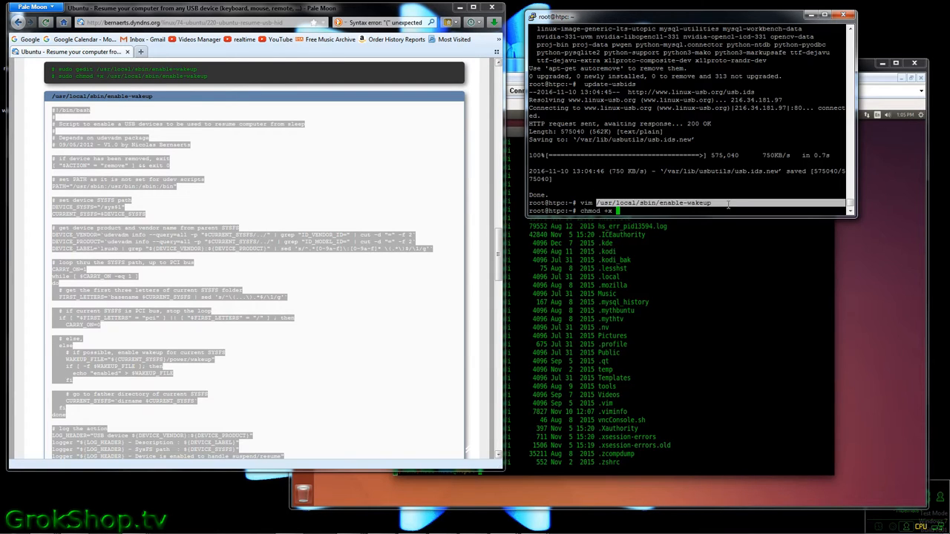
key(Return)
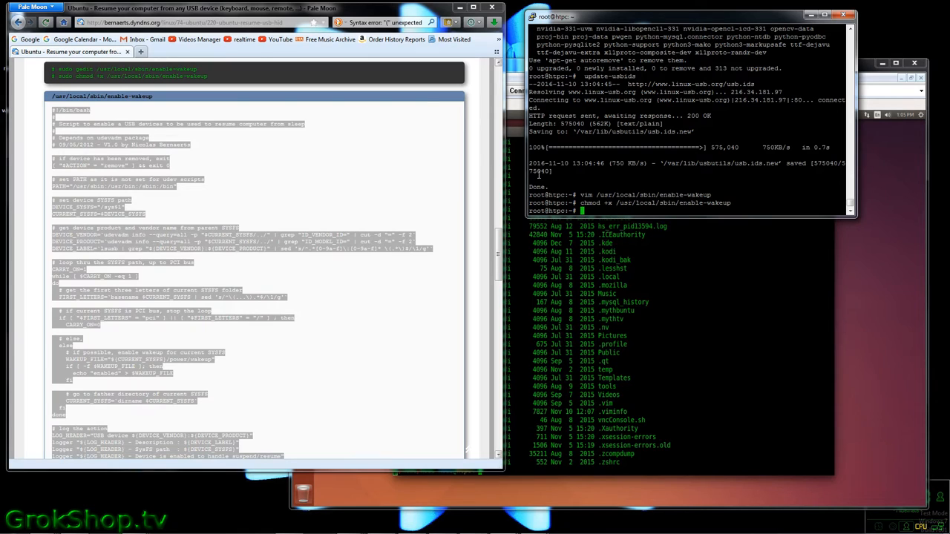
Create /usr/local/sbin/select-resume-devices in vim with the guide's script and save it.
scroll(down, 3)
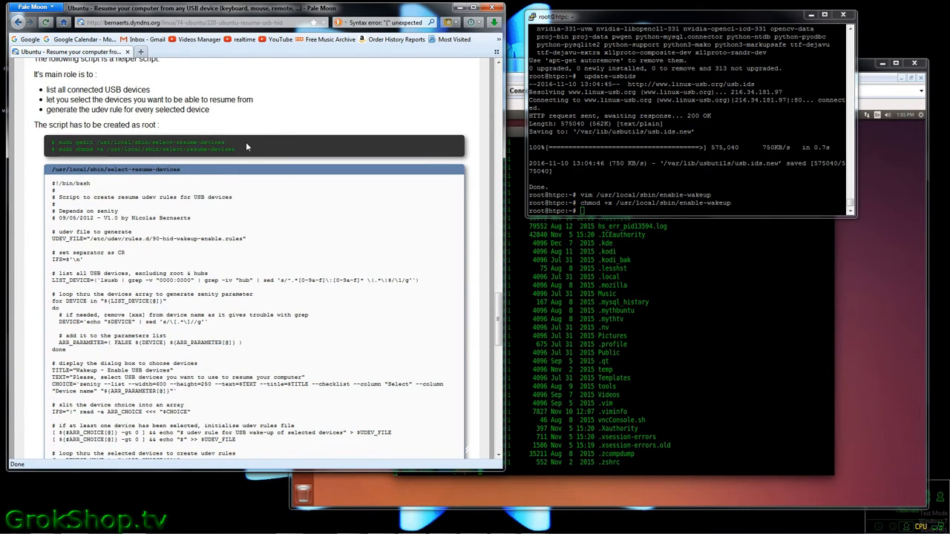
double_click(160, 142)
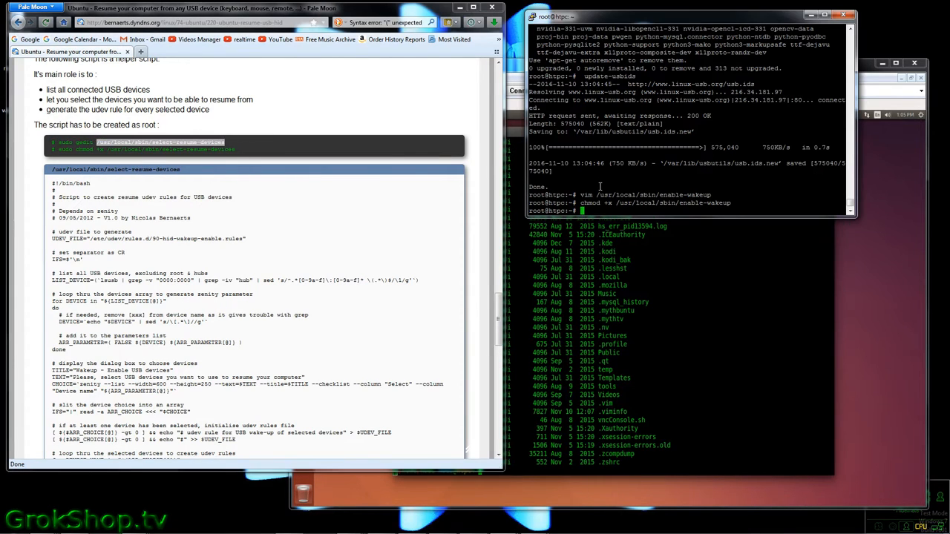
text(vim)
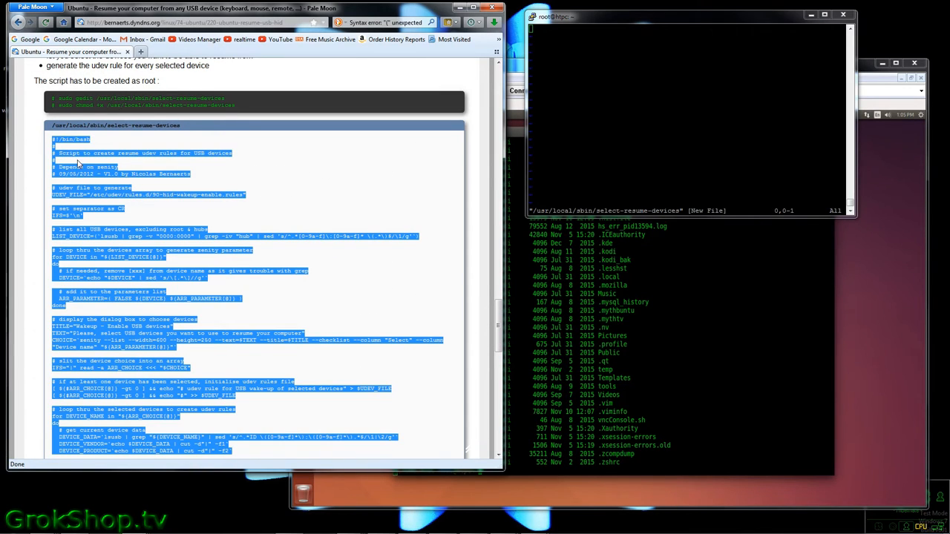
click(624, 96)
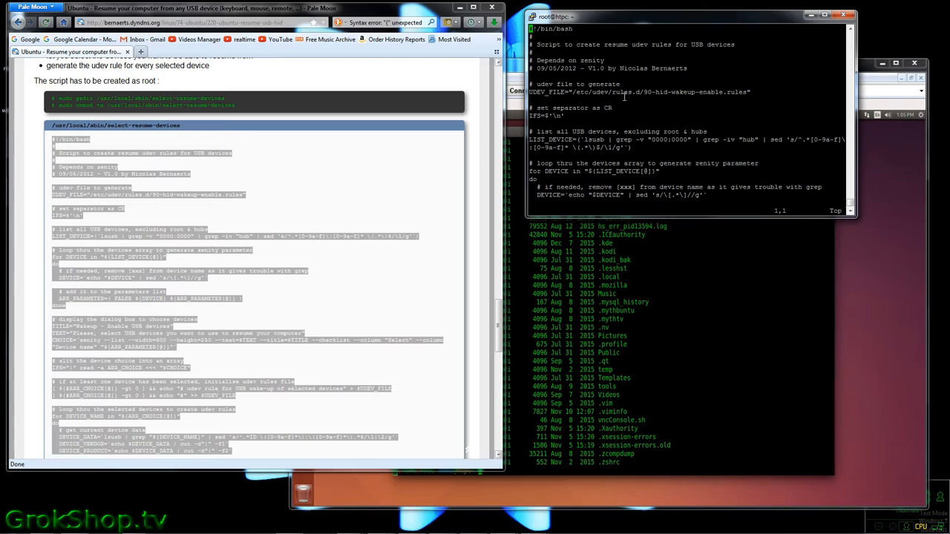
text(:wq)
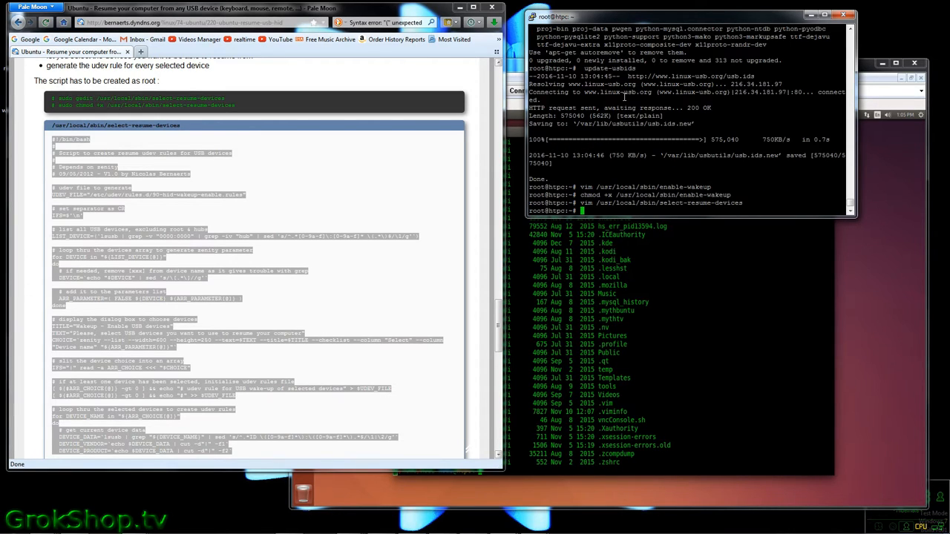
Make select-resume-devices executable and select the guide's sudo launch command.
text(chmod +x /usr/local/sbin/select-resume-devices)
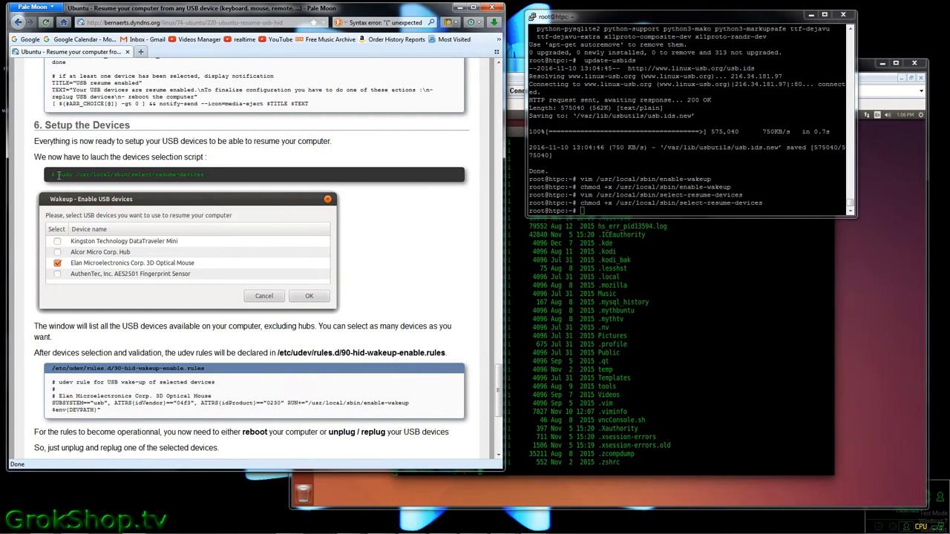
triple_click(127, 174)
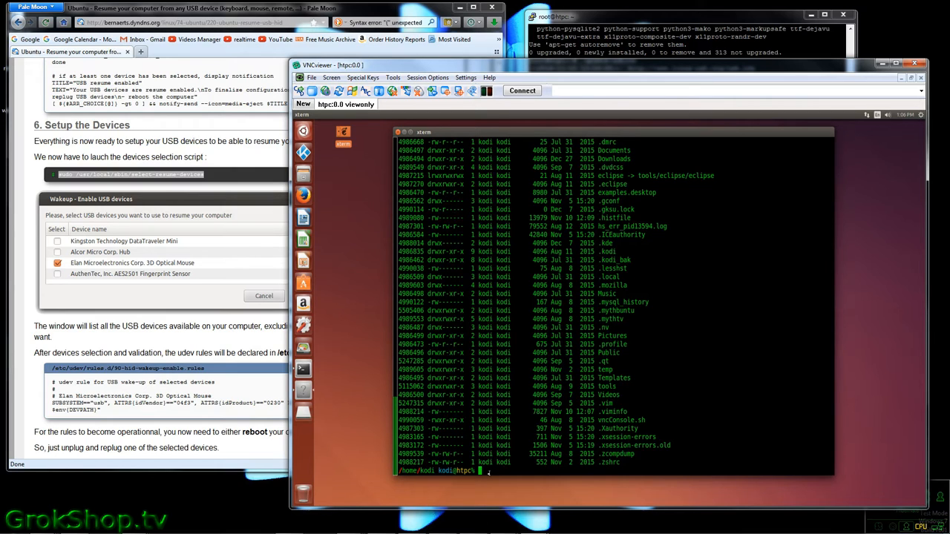
Run sudo /usr/local/sbin/select-resume-devices in the Kodi desktop xterm.
text(sudo /usr/local/sbin/select-resume-devices)
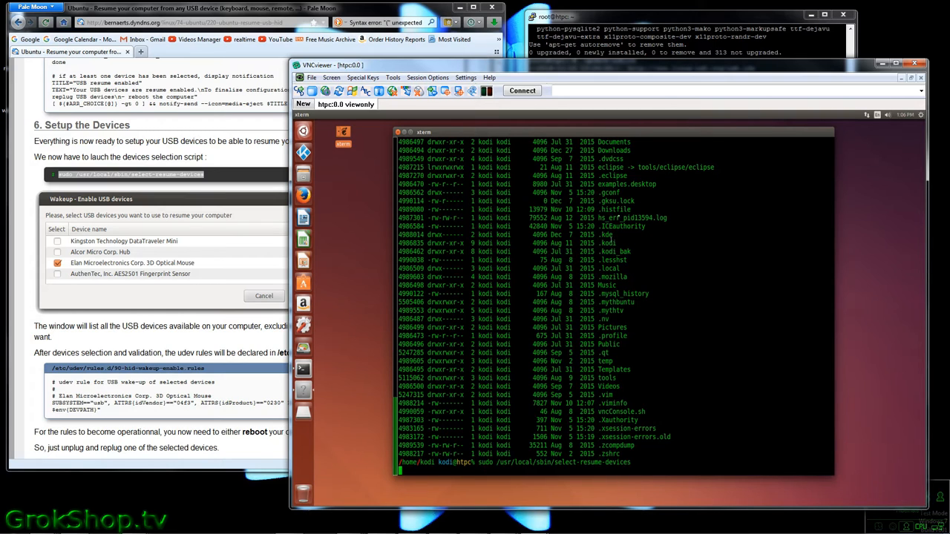
key(Return)
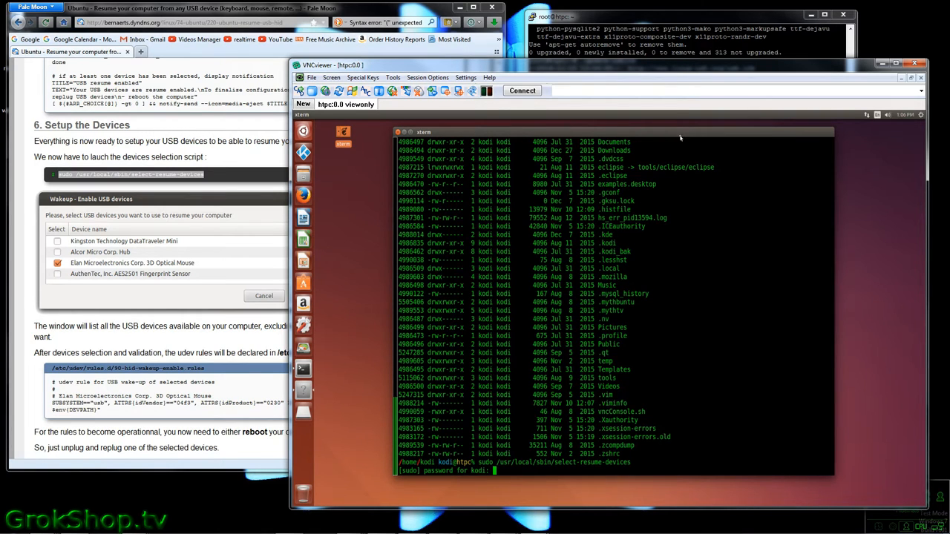
mouse_move(665, 143)
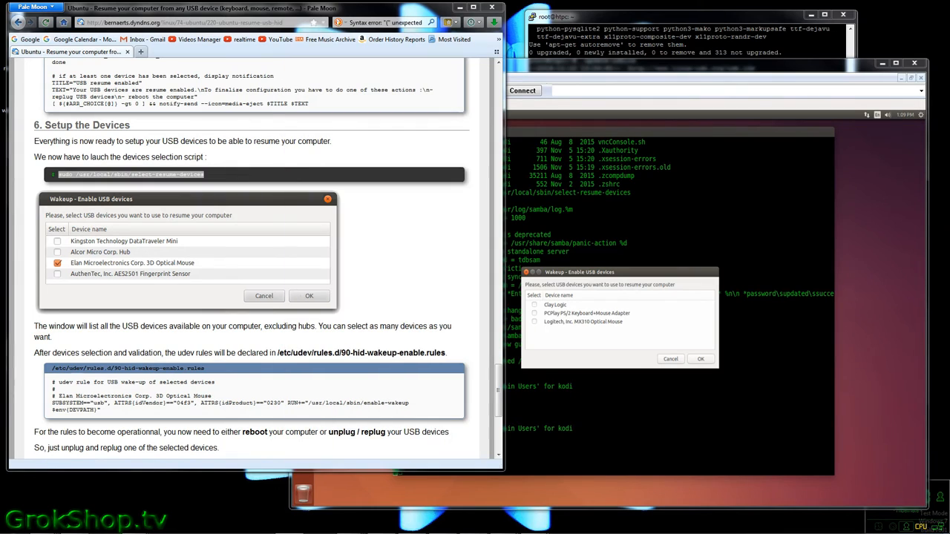
Tick Clay Logic in the Wakeup - Enable USB devices dialog and confirm with OK.
click(535, 305)
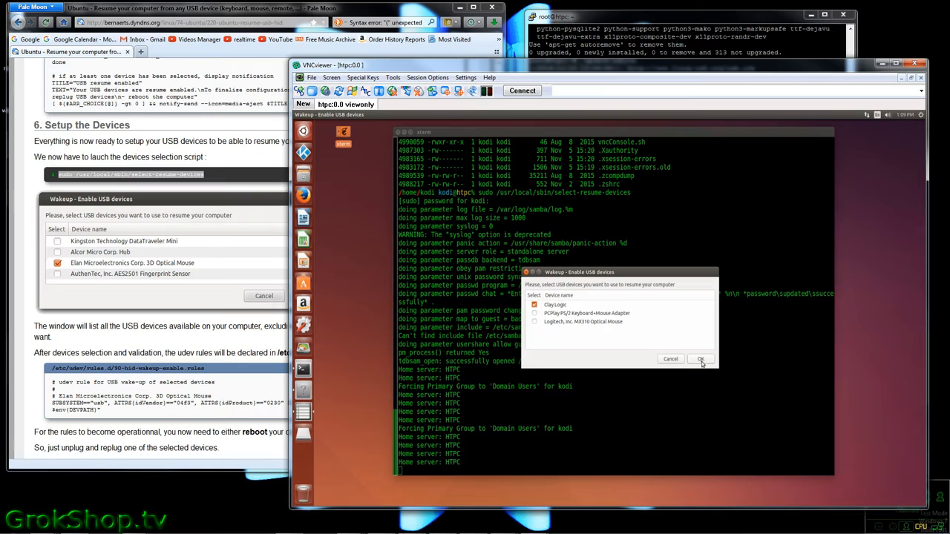
click(700, 360)
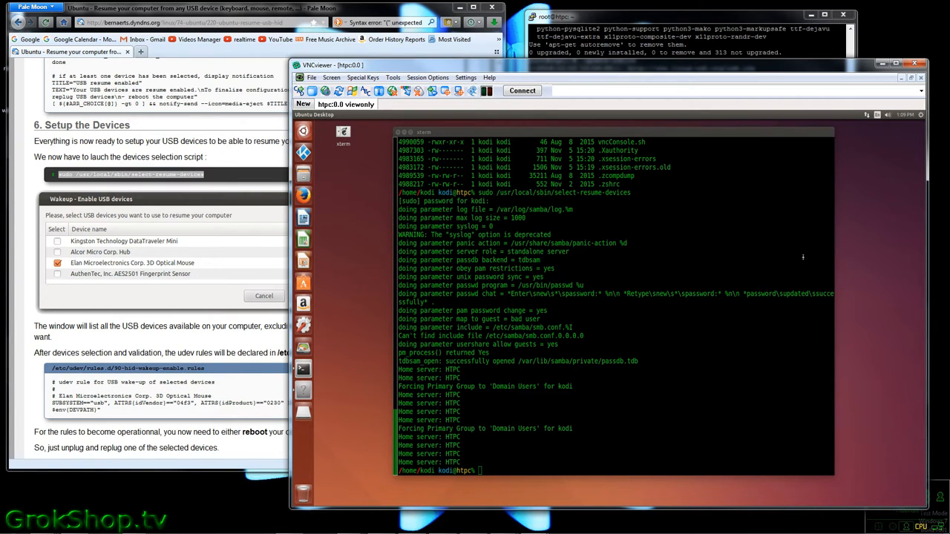
mouse_move(355, 319)
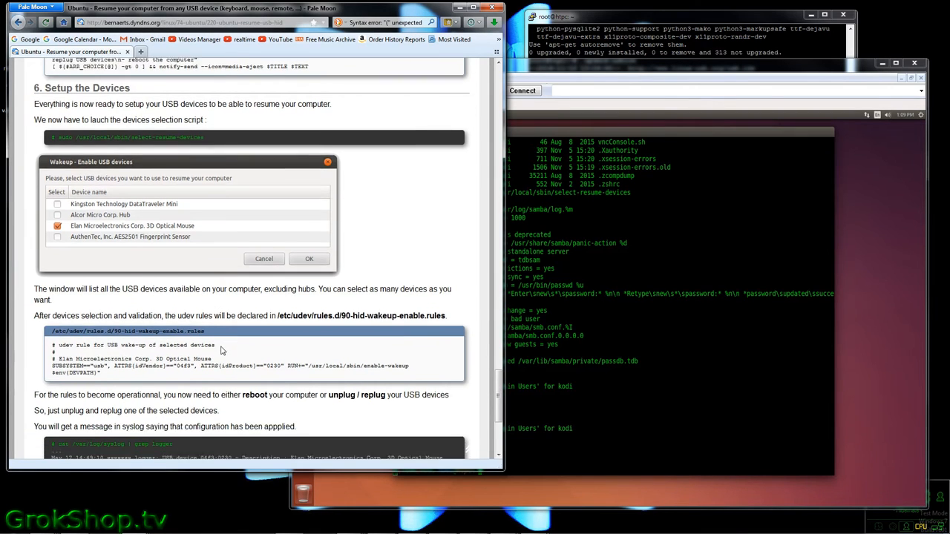
Scroll the guide to the 90-hid-wakeup-enable.rules and syslog confirmation sections.
scroll(down, 3)
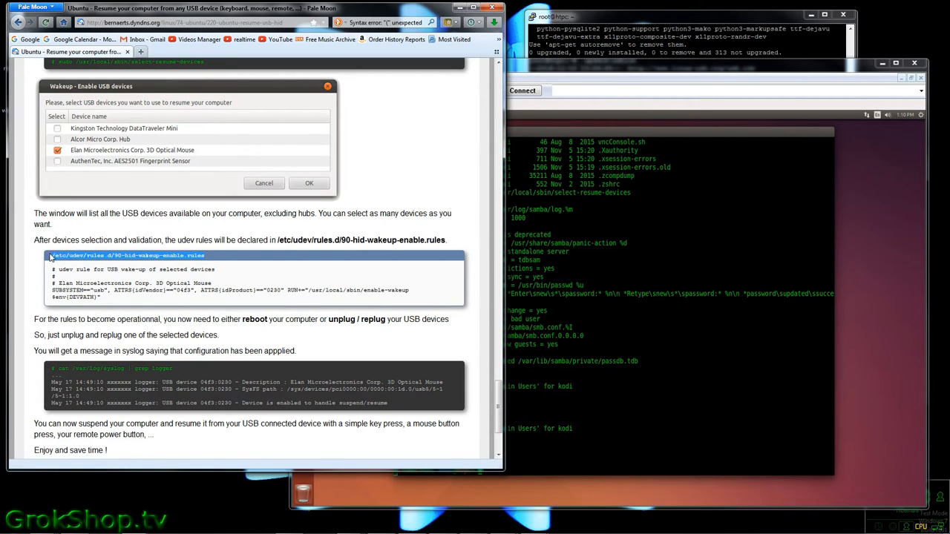
mouse_move(493, 321)
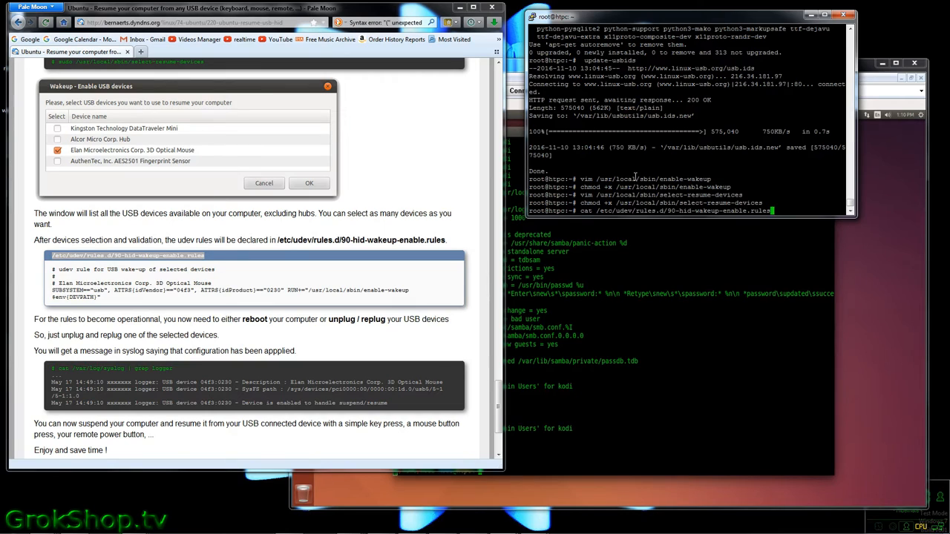
Cat /etc/udev/rules.d/90-hid-wakeup-enable.rules to show the Clay Logic enable-wakeup rule.
key(Return)
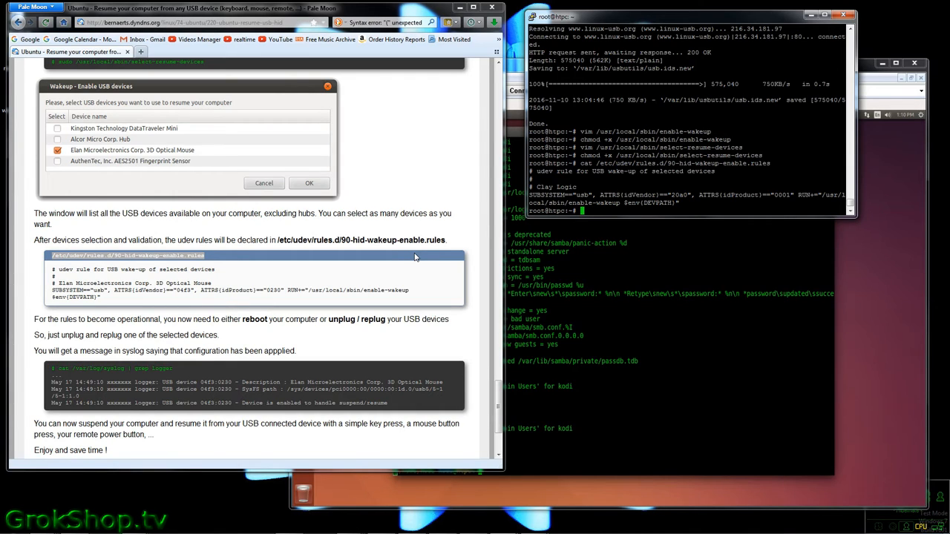
mouse_move(329, 334)
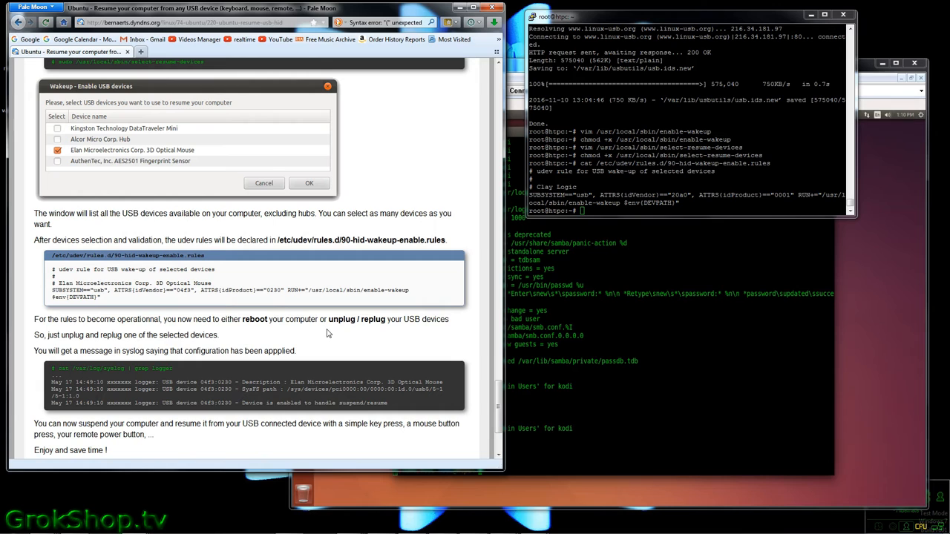
scroll(down, 3)
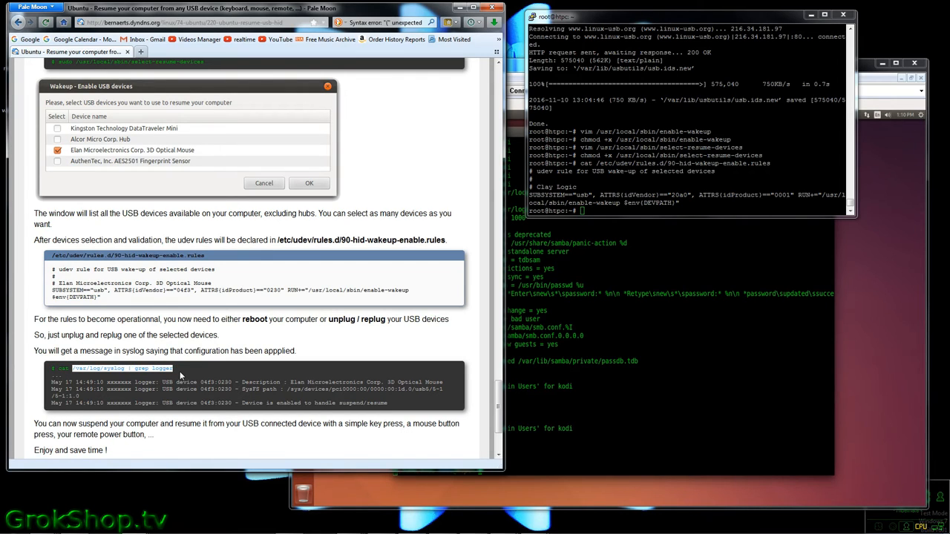
mouse_move(610, 202)
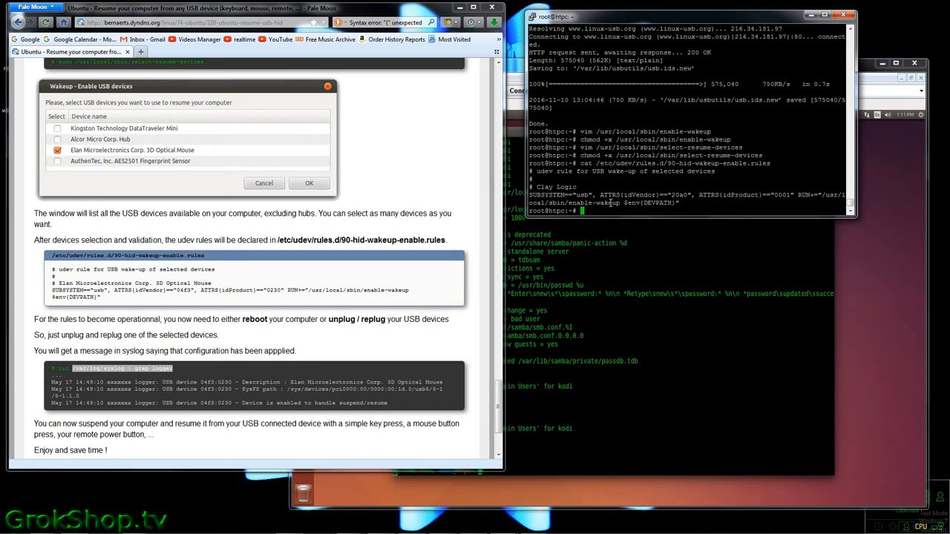
Run tail -f /var/log/syslog | grep logger to watch for USB suspend/resume enablement entries.
text(tail)
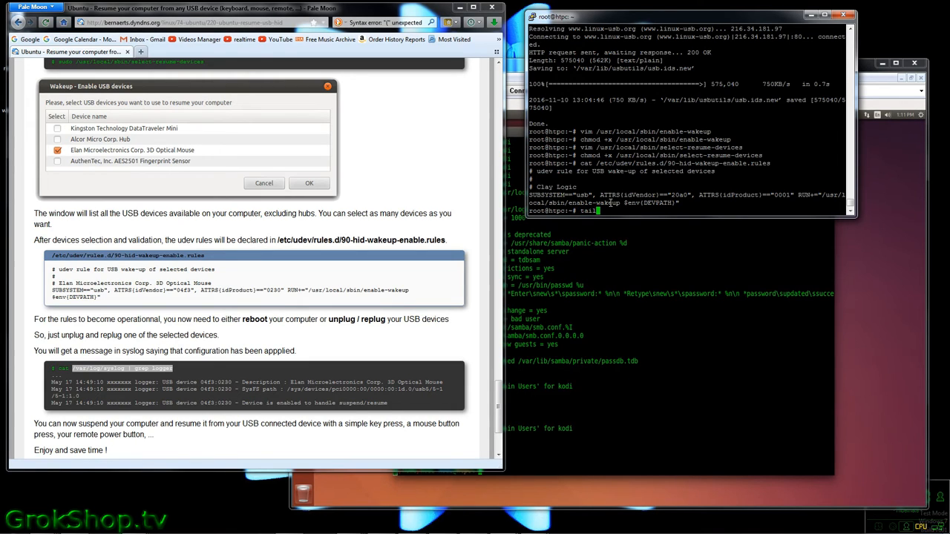
text(-f)
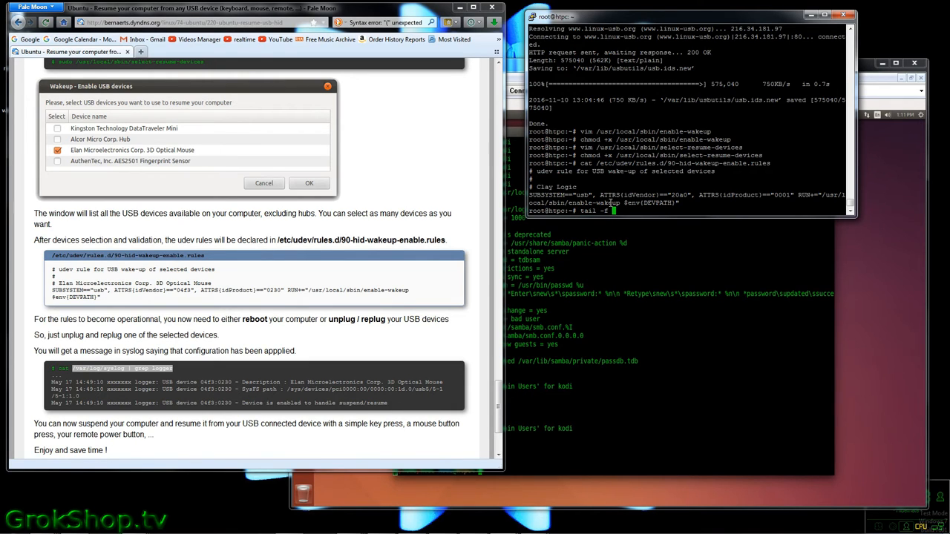
text(/var/log/syslog | grep logger)
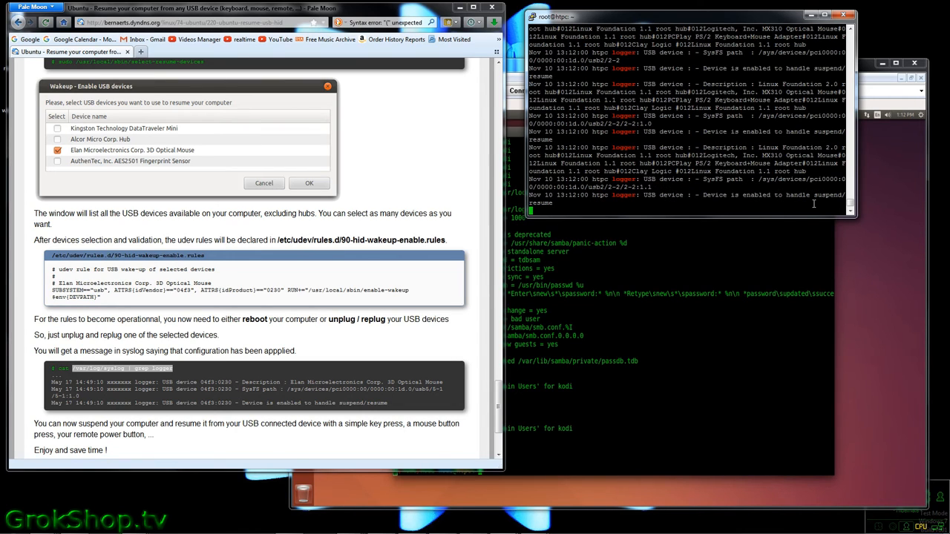
mouse_move(671, 195)
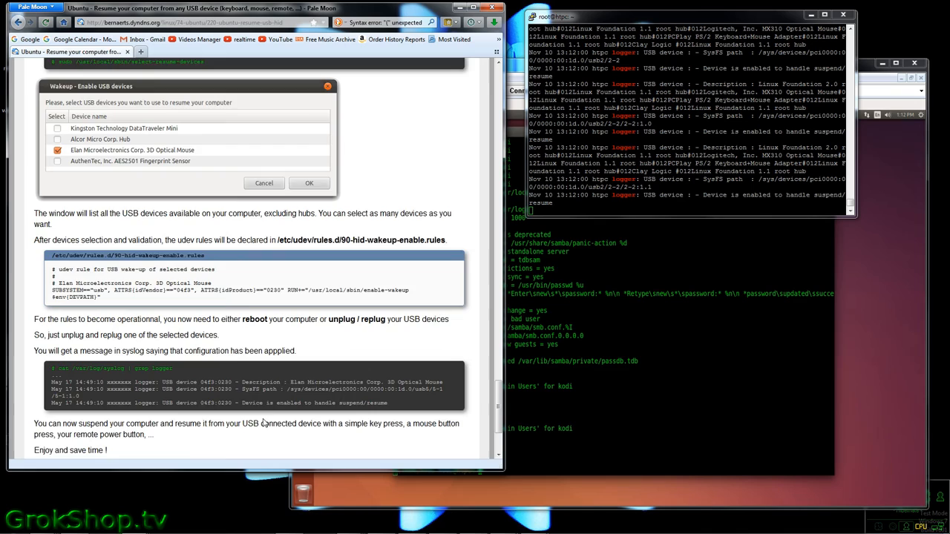
scroll(down, 3)
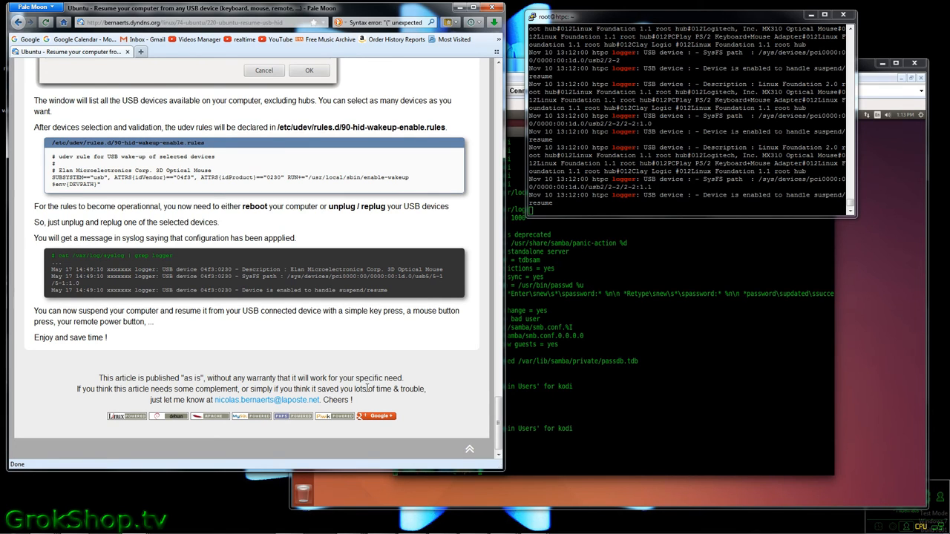
mouse_move(442, 329)
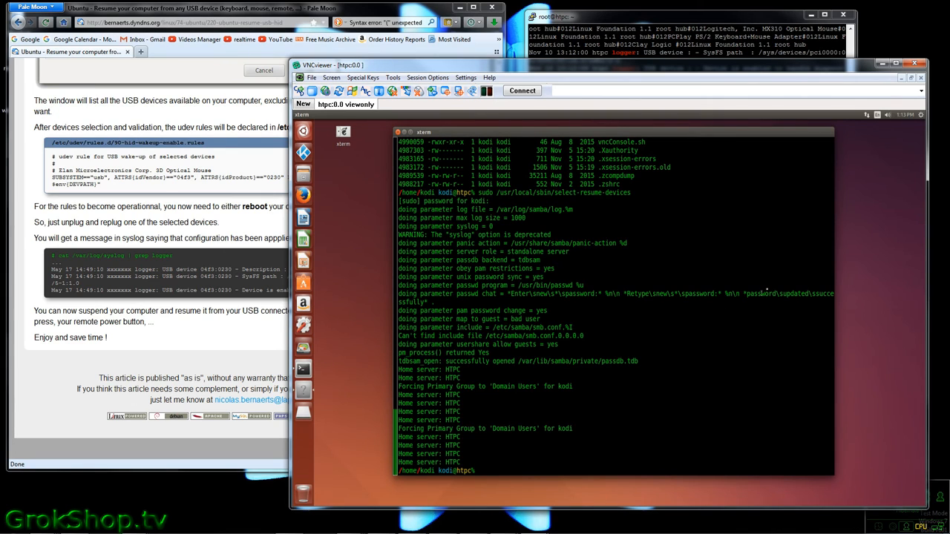
Suspend the HTPC from the Ubuntu session menu and OK the Ultr@VNC server-disconnected notice.
click(920, 116)
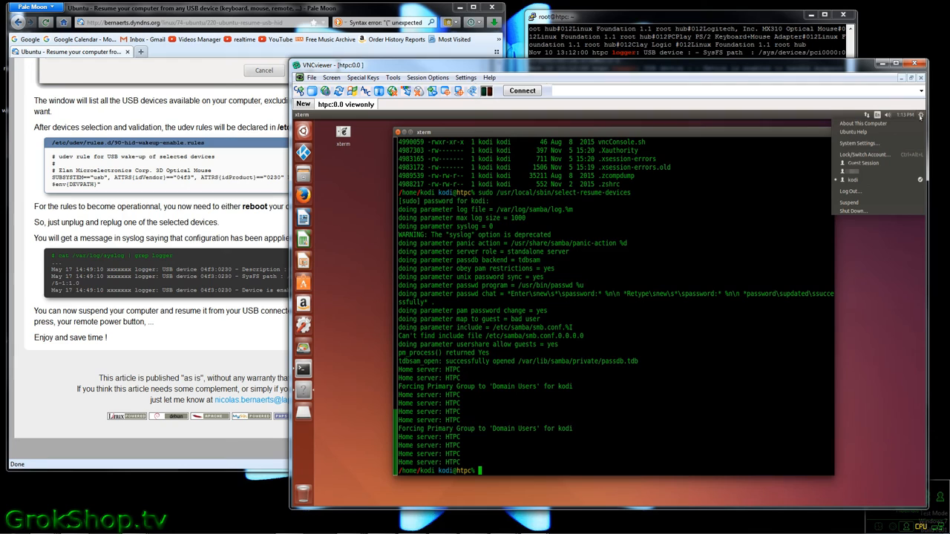
mouse_move(849, 203)
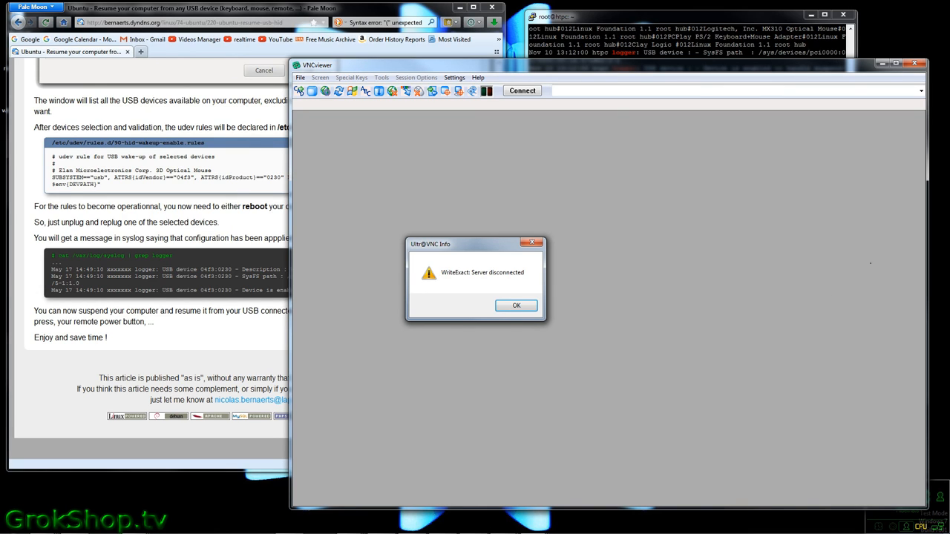
click(516, 305)
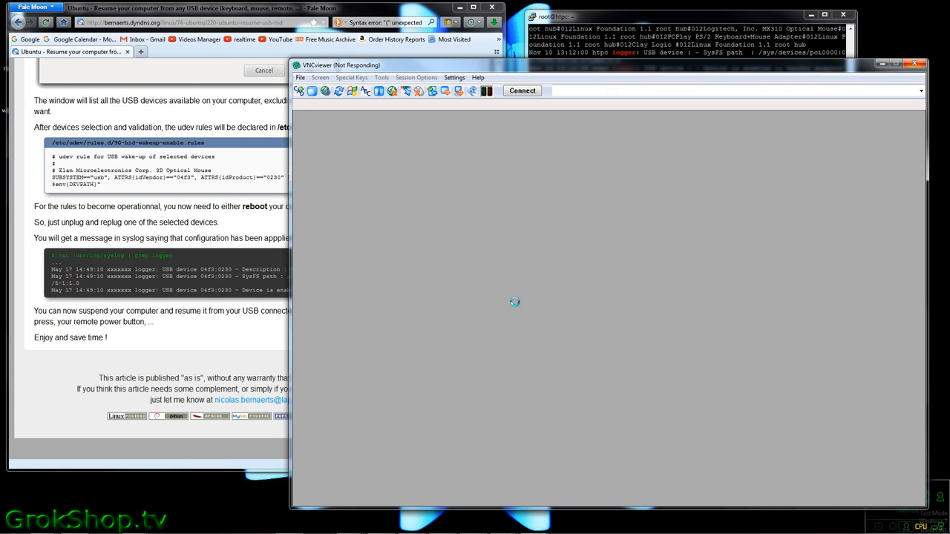